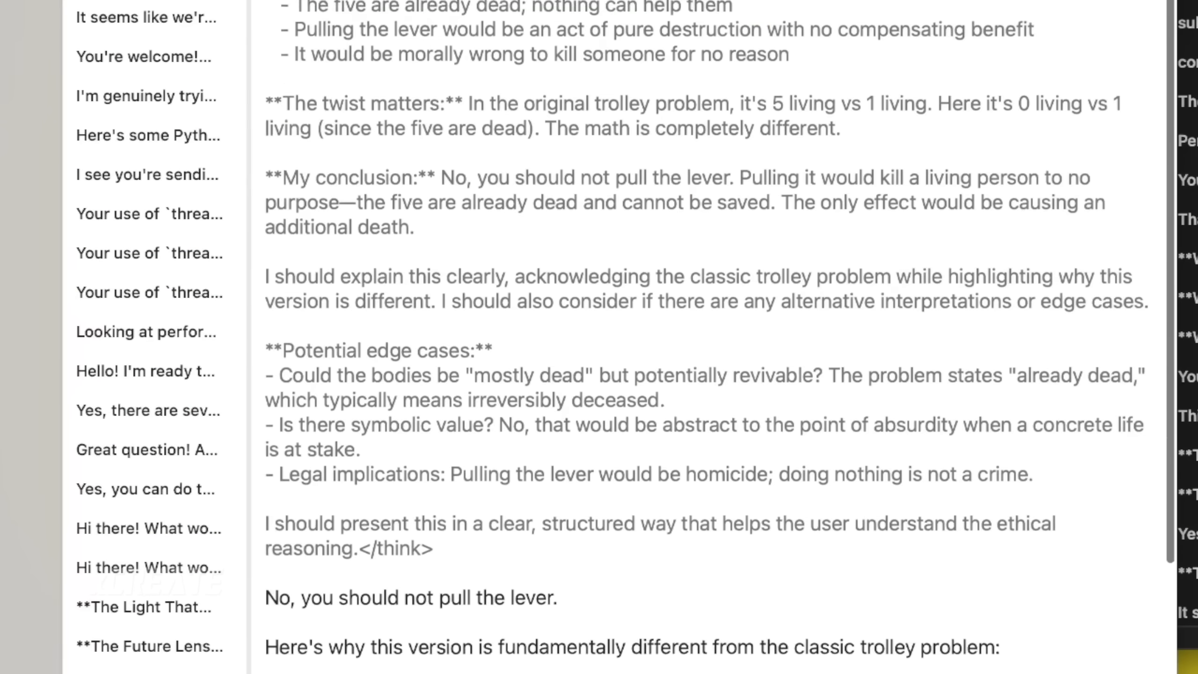
After reviewing the local model's 'don't pull the lever' trolley answer, start a fresh empty Kimi chat.
{"action": "scroll", "scroll_direction": "down", "scroll_amount": 3}
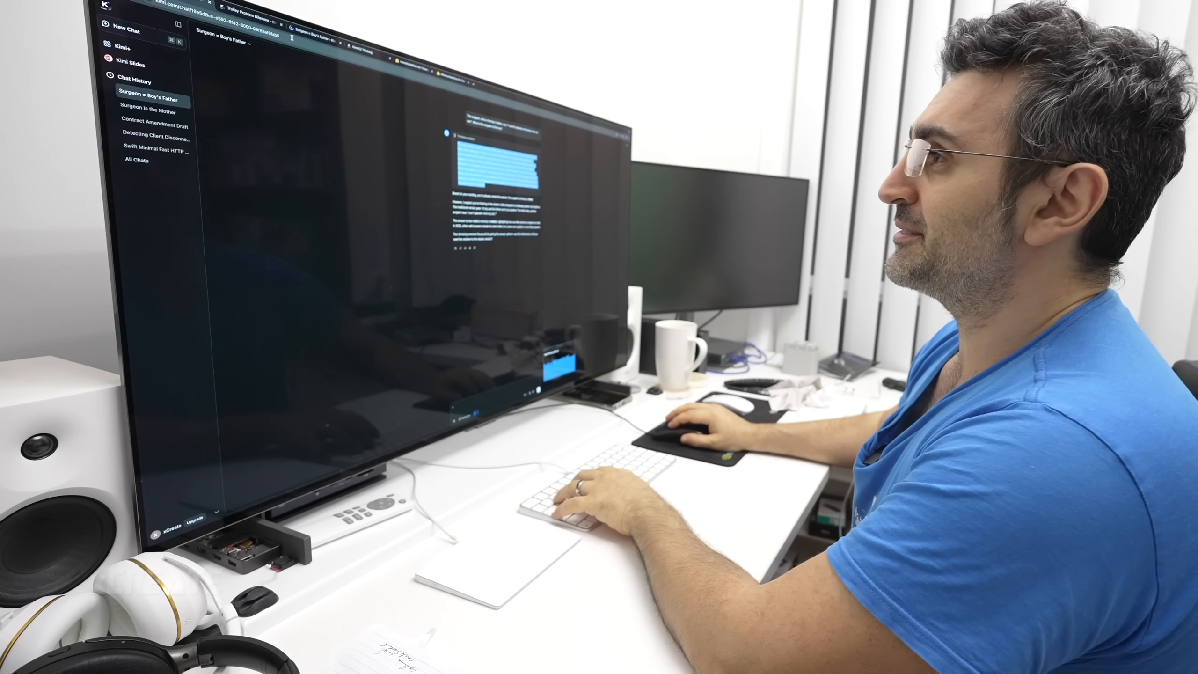
{"action": "left_click", "coordinate": [122, 30]}
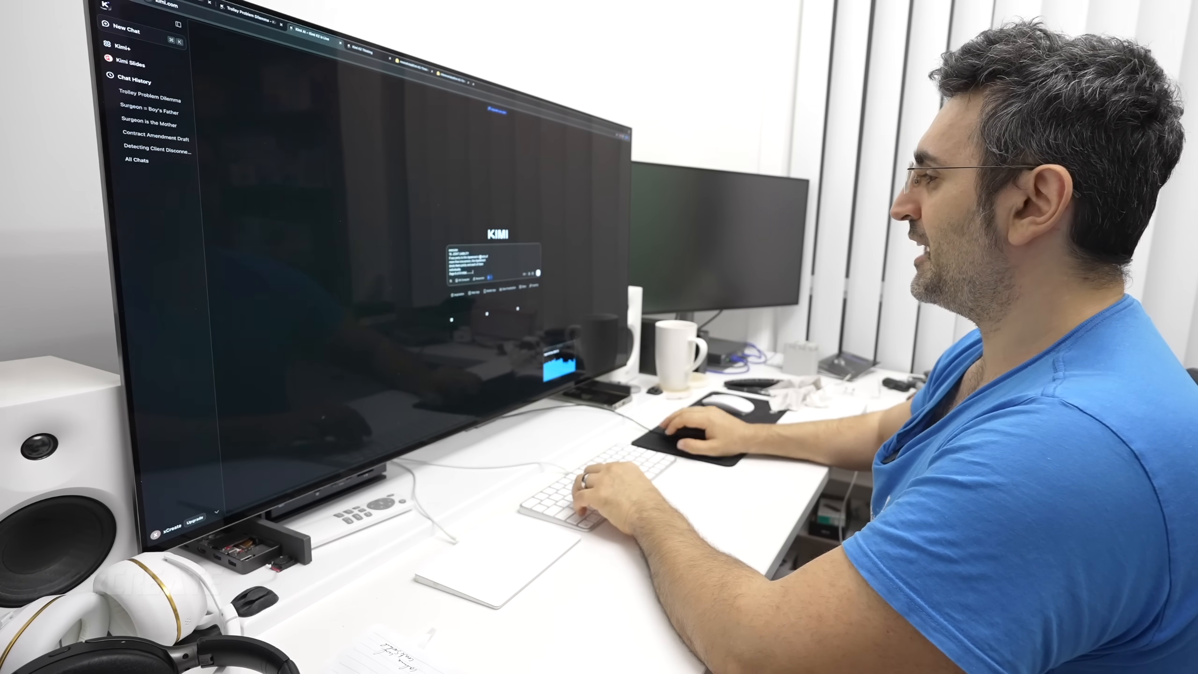